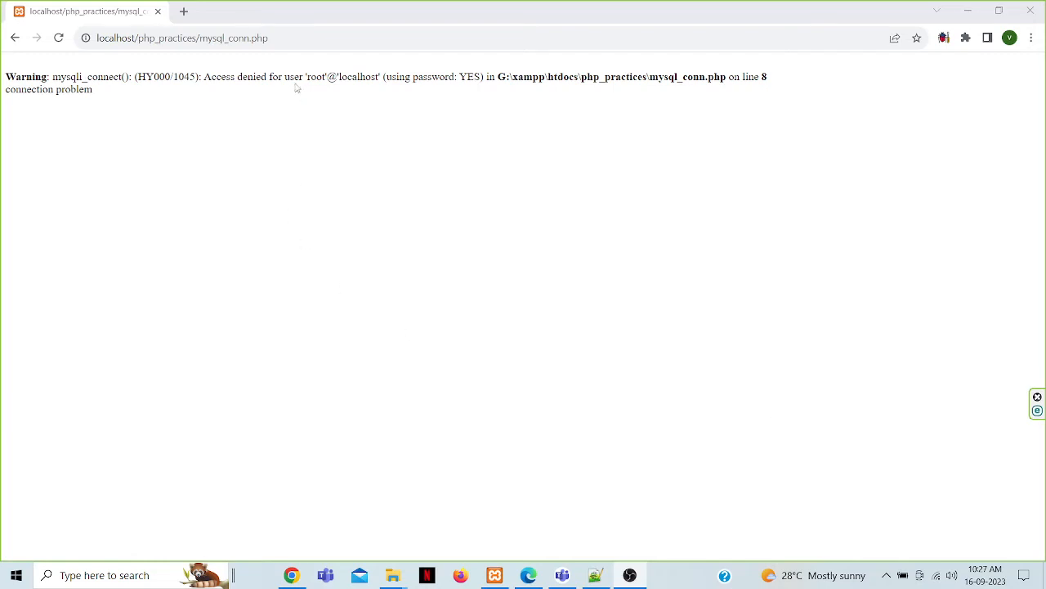
mouse_move(654, 107)
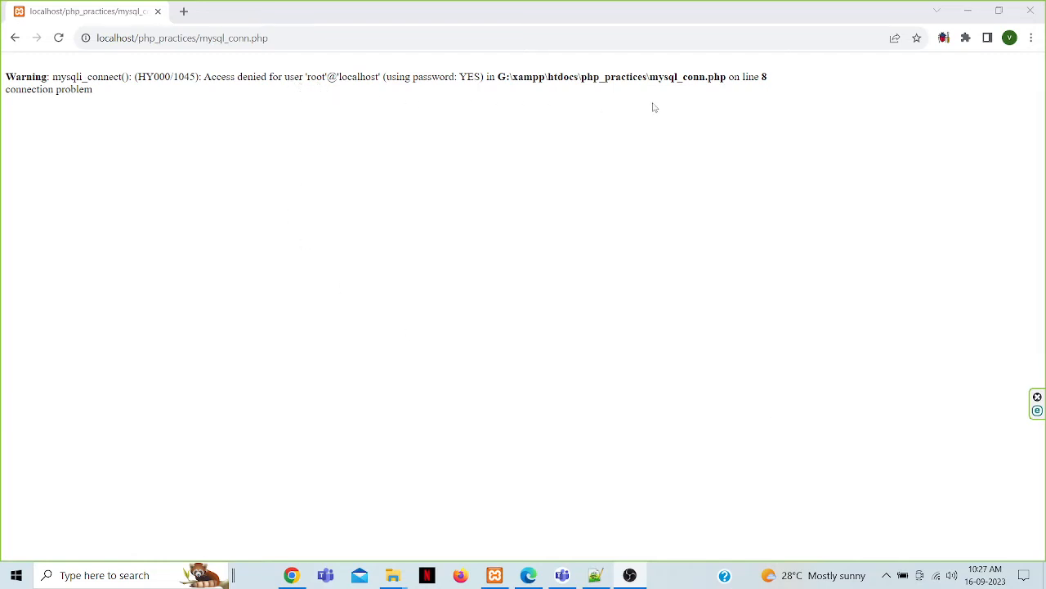
mouse_move(431, 336)
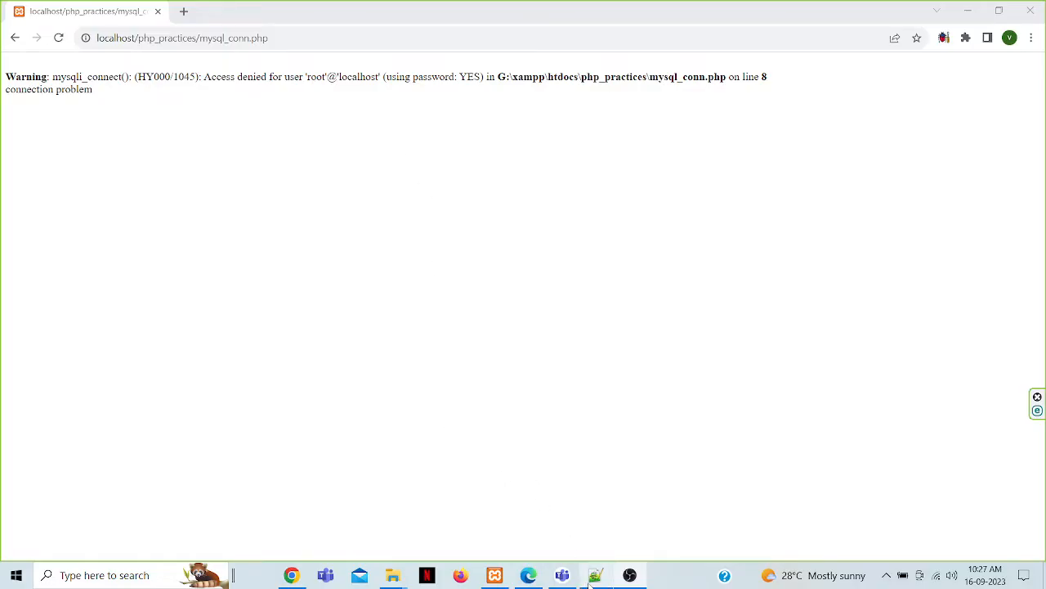
mouse_move(595, 575)
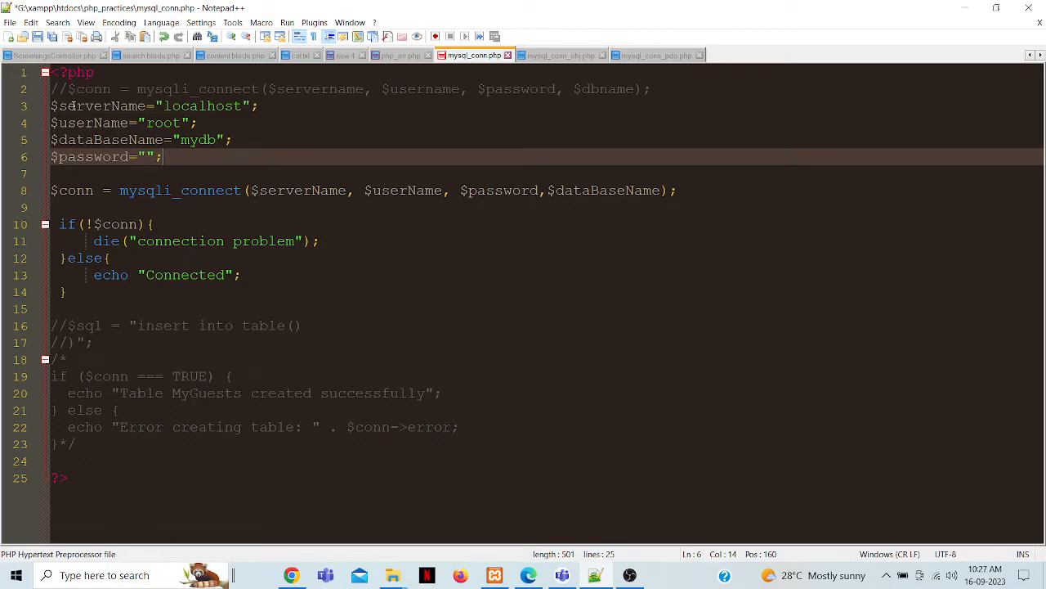
Highlight the userName and dataBaseName variables and check the empty password setting.
double_click(101, 105)
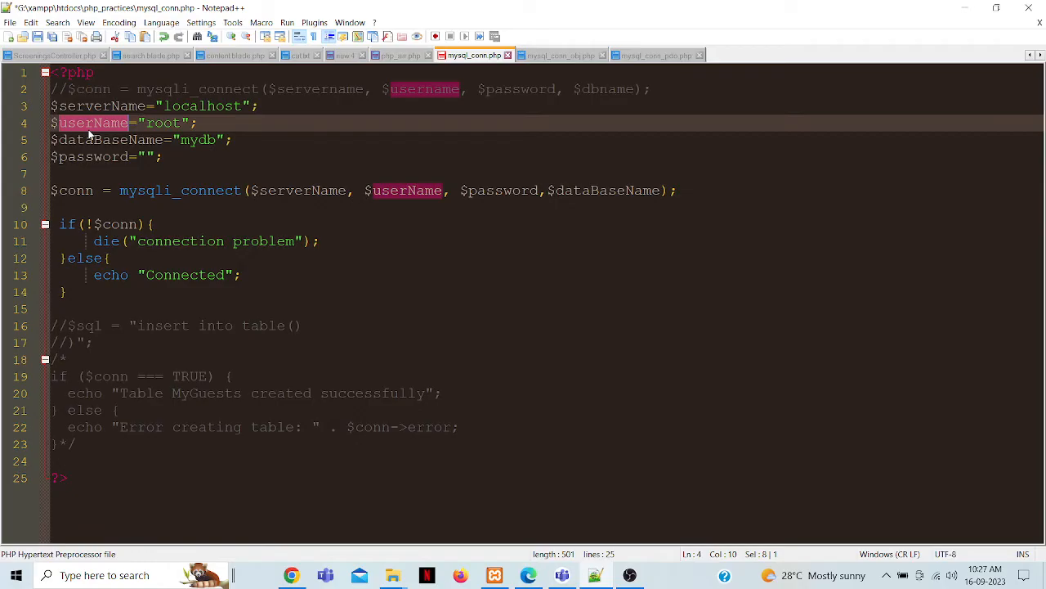
double_click(111, 140)
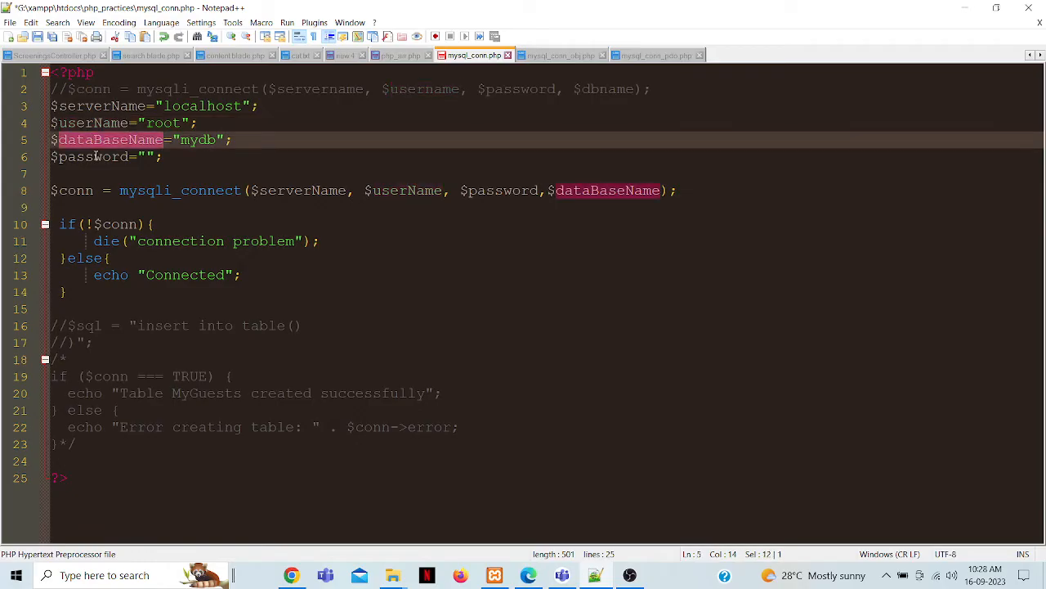
left_click(94, 157)
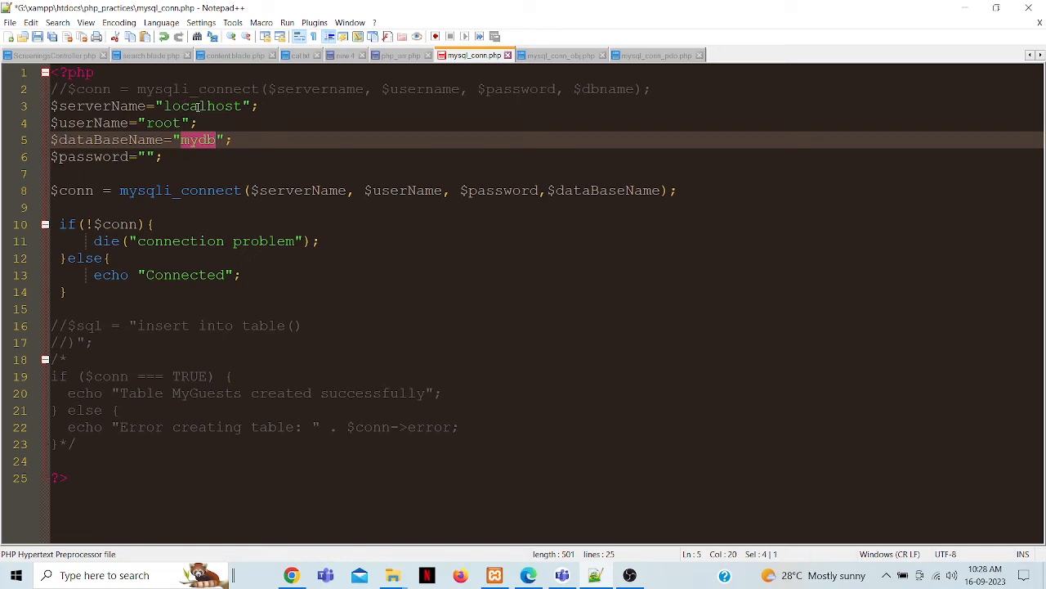
Verify the localhost server and root user values, confirming mydb in phpMyAdmin.
double_click(203, 105)
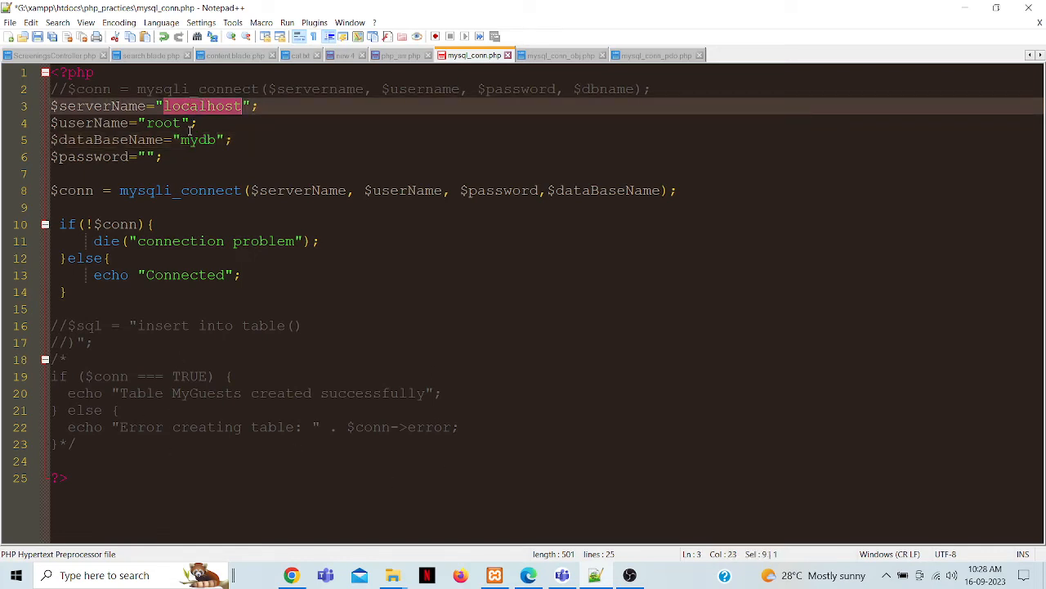
left_click(260, 105)
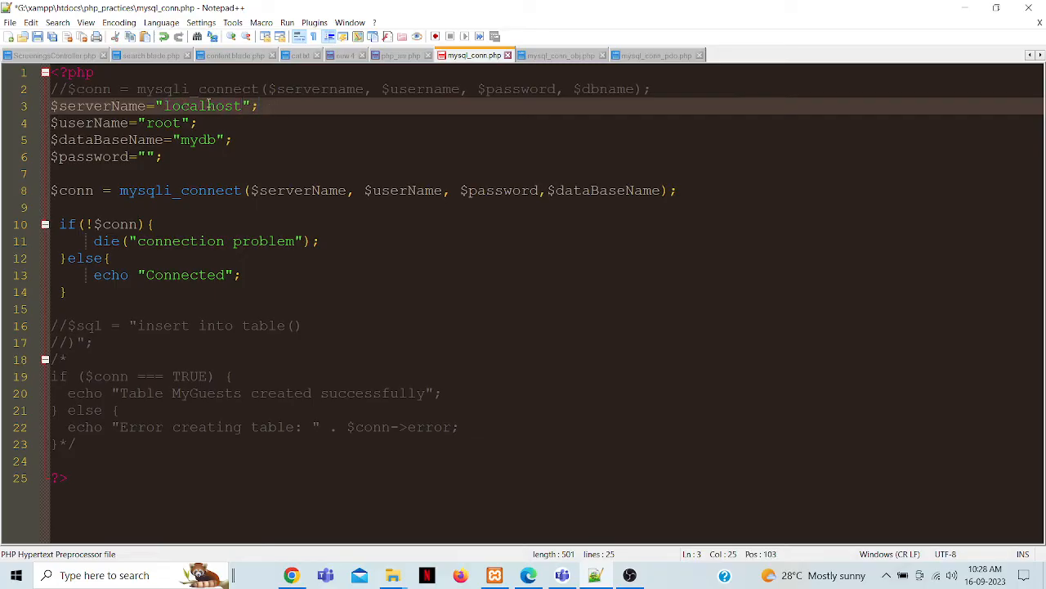
double_click(203, 106)
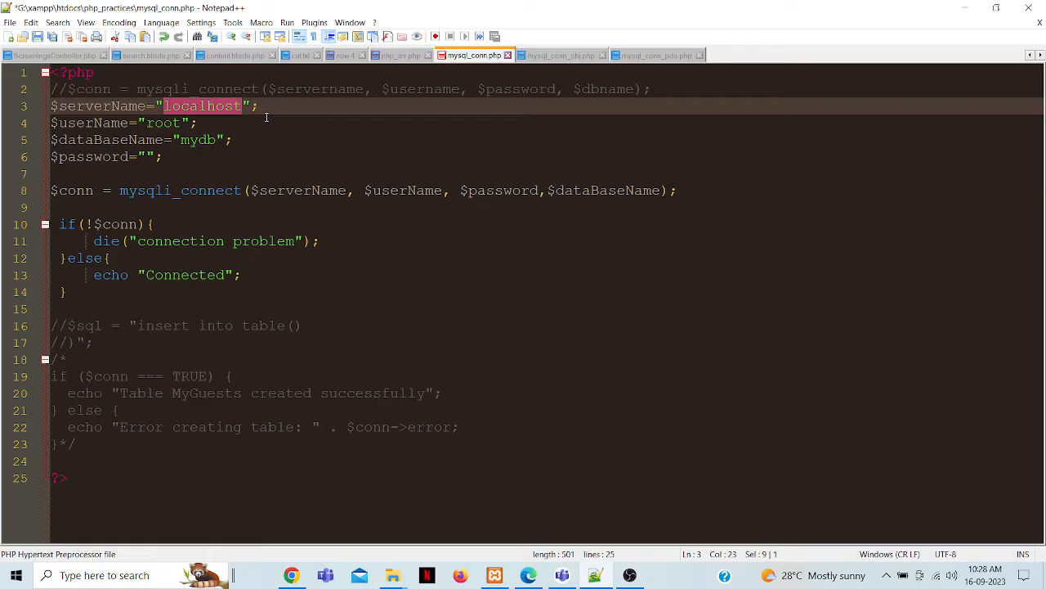
left_click(260, 105)
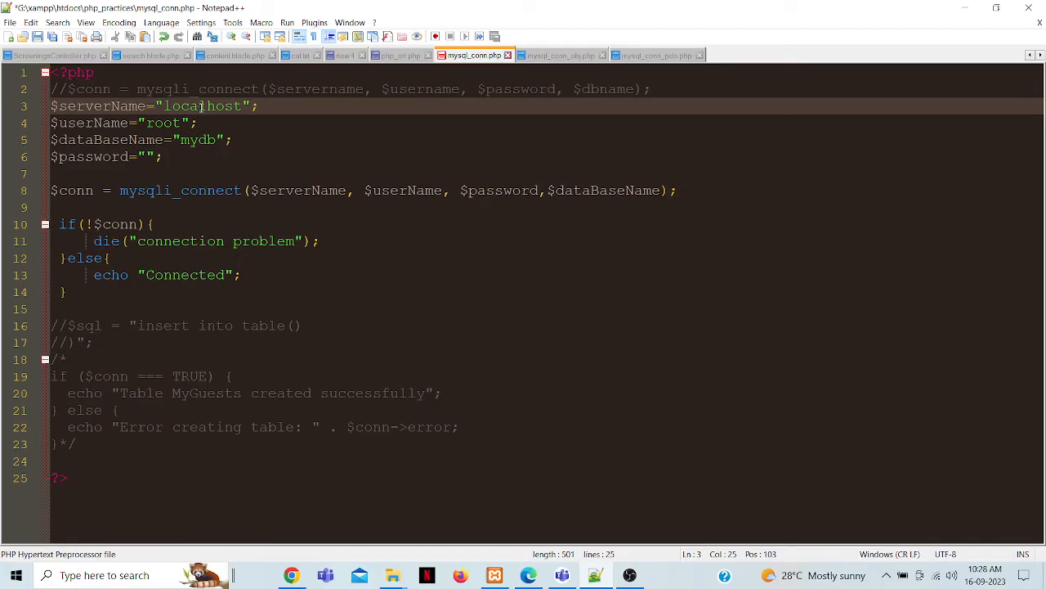
double_click(202, 106)
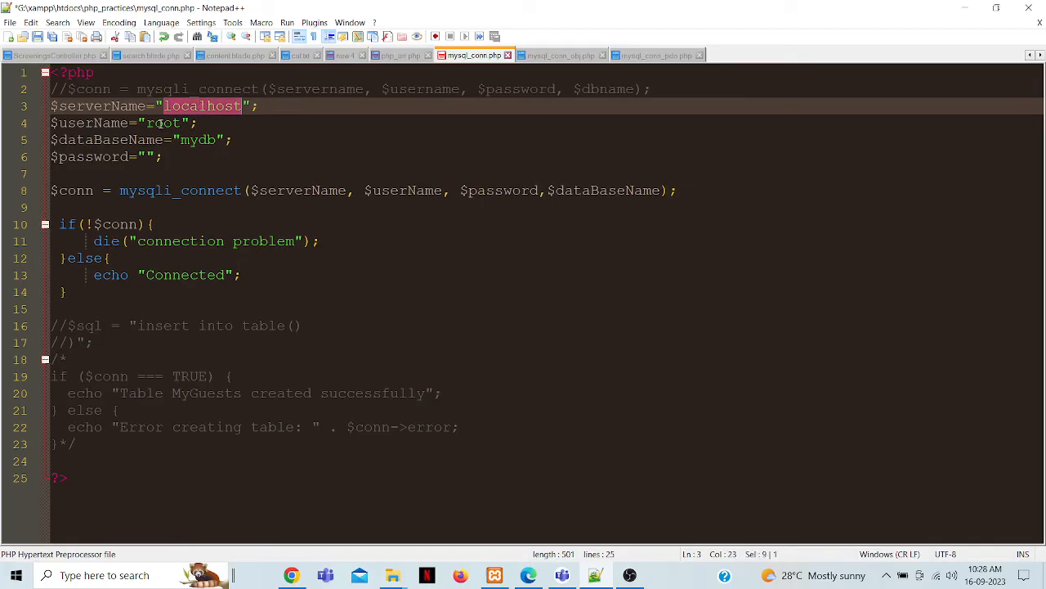
double_click(165, 123)
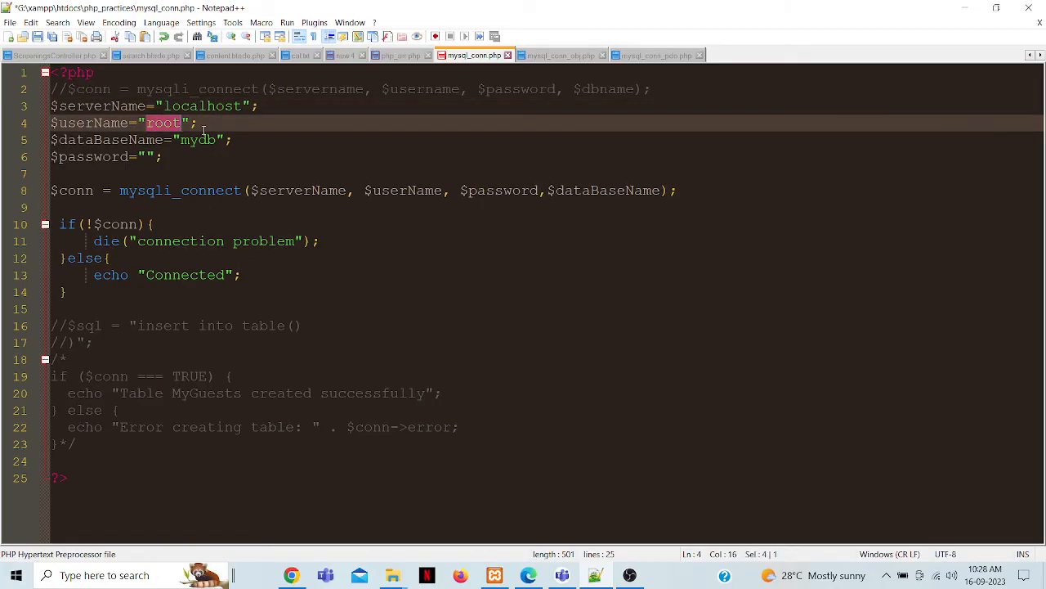
mouse_move(201, 122)
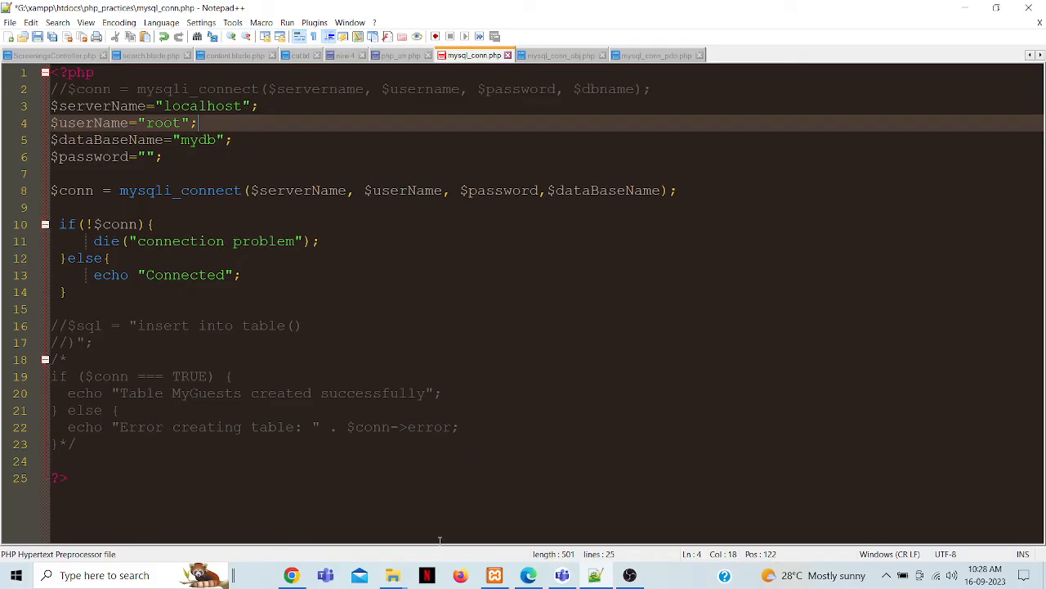
left_click(529, 574)
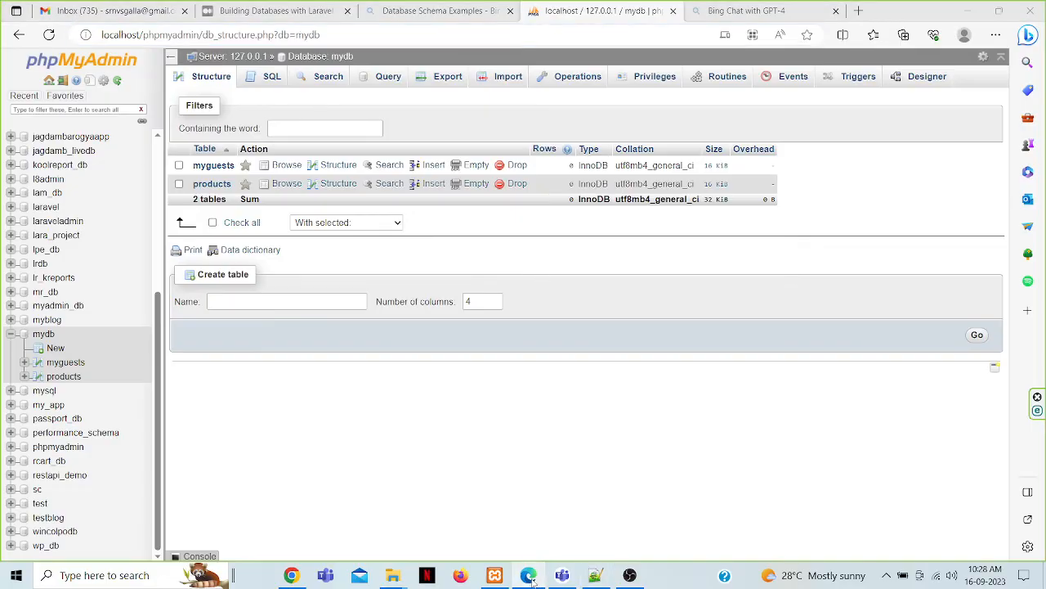
left_click(595, 575)
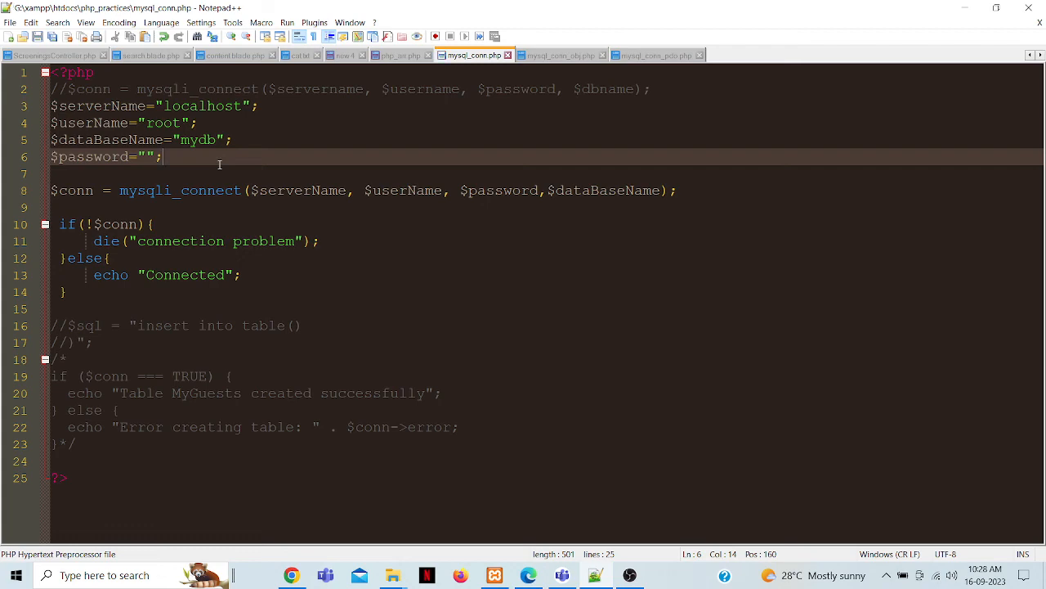
left_click(291, 575)
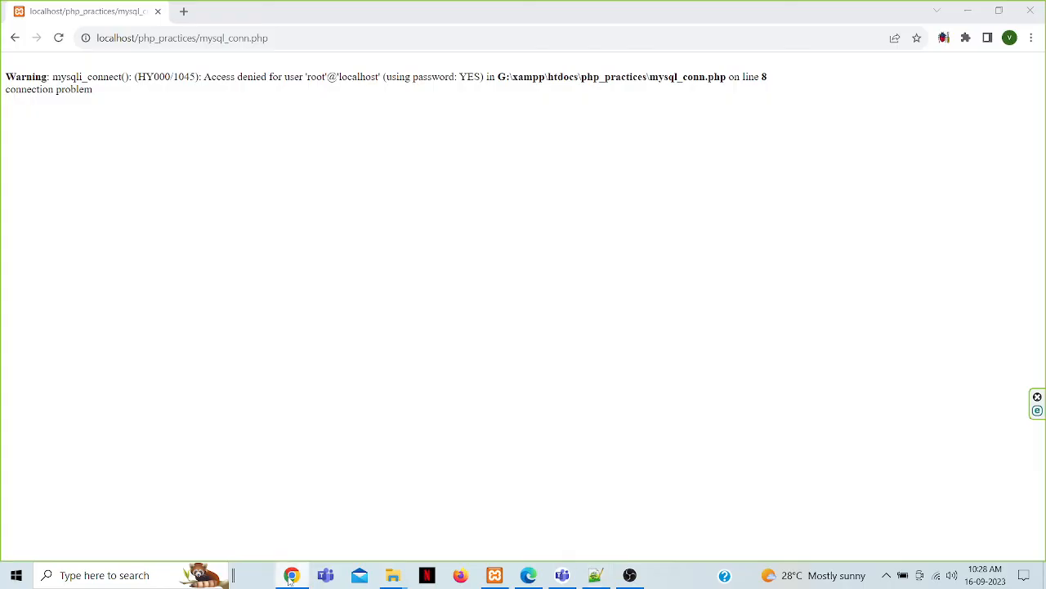
left_click(595, 575)
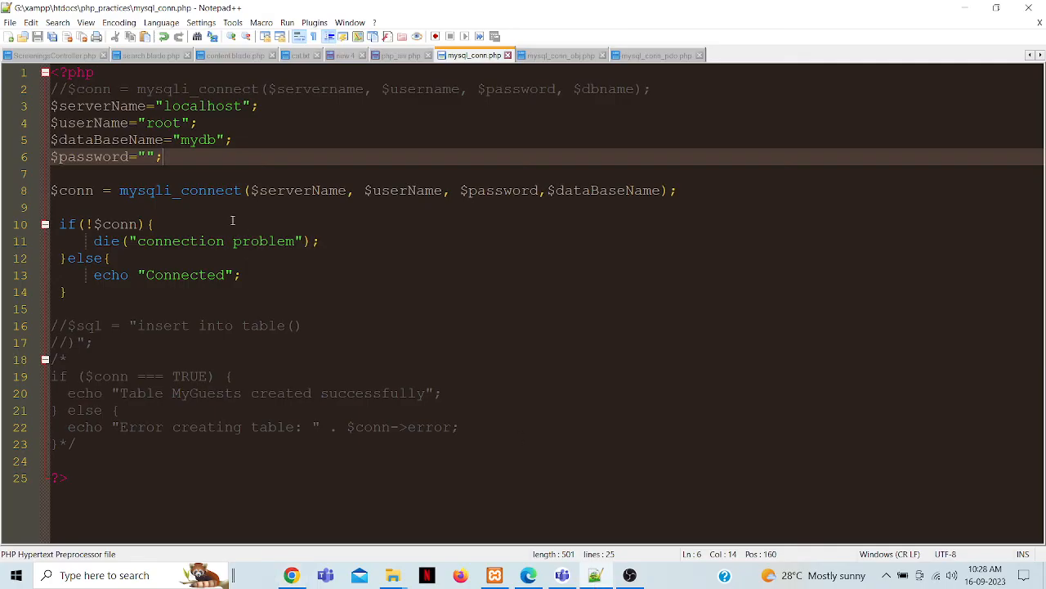
left_click(233, 140)
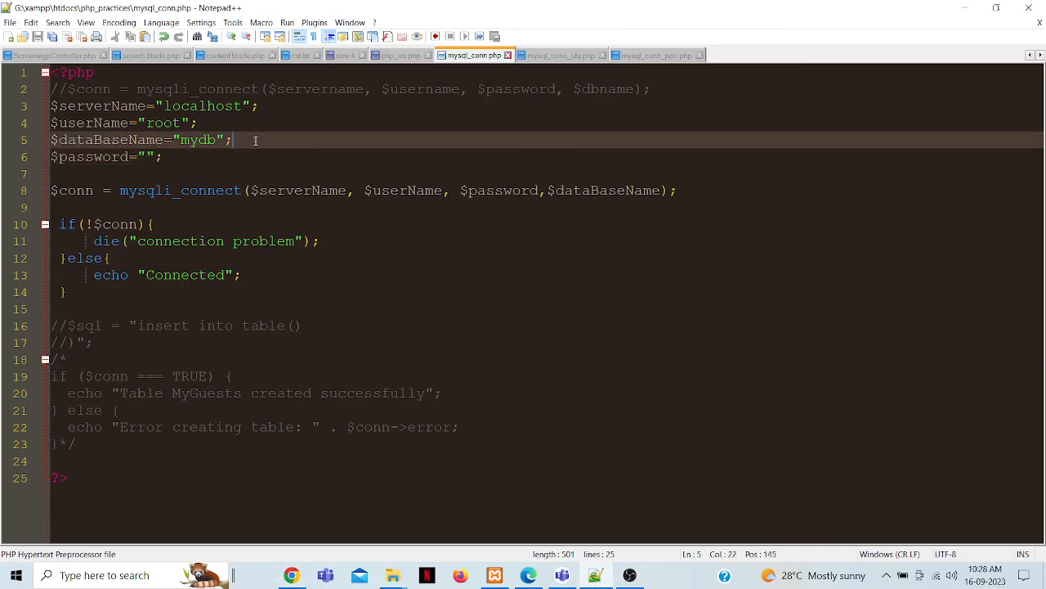